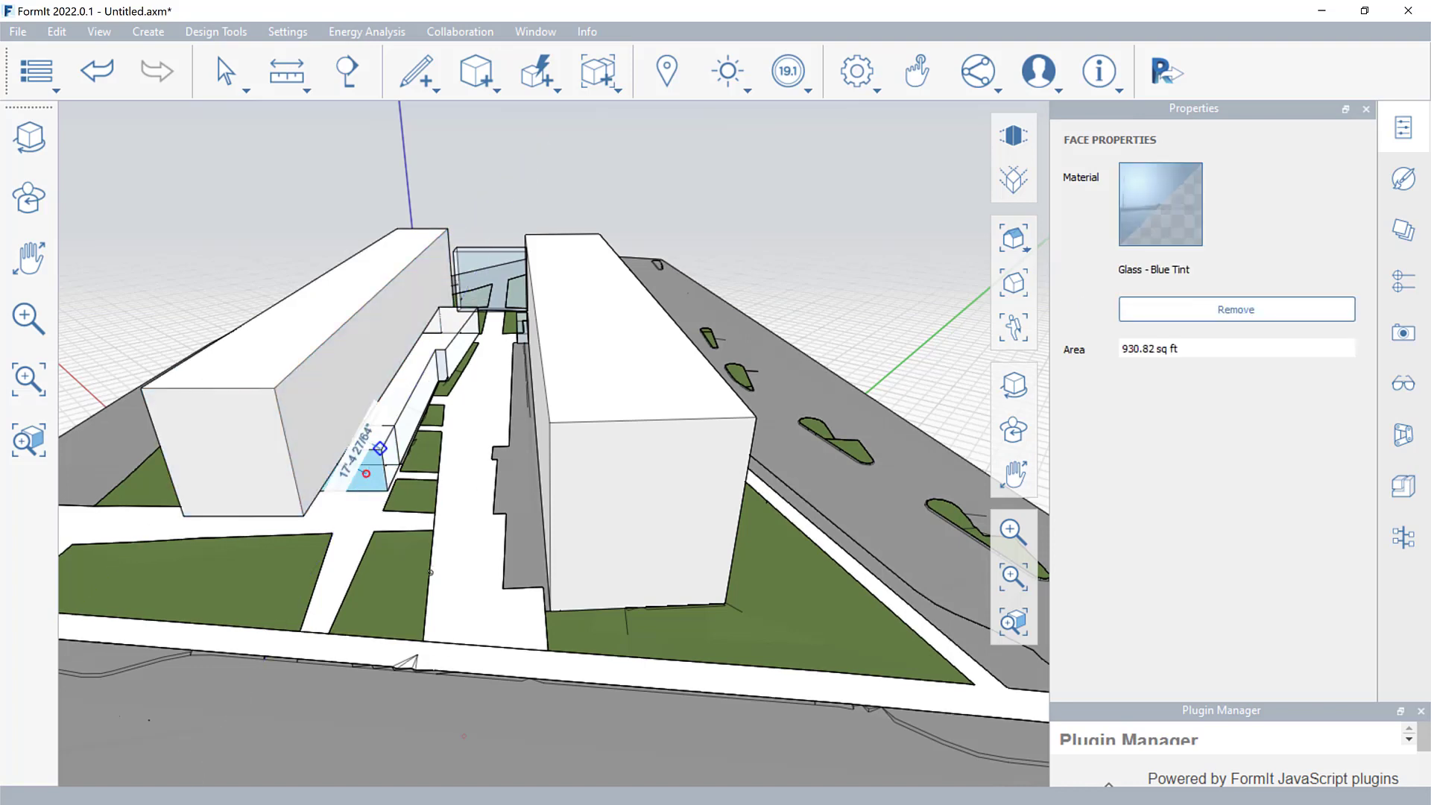
Switch to the Revit window showing the LTU 3D-SITE terrain view.
click(588, 284)
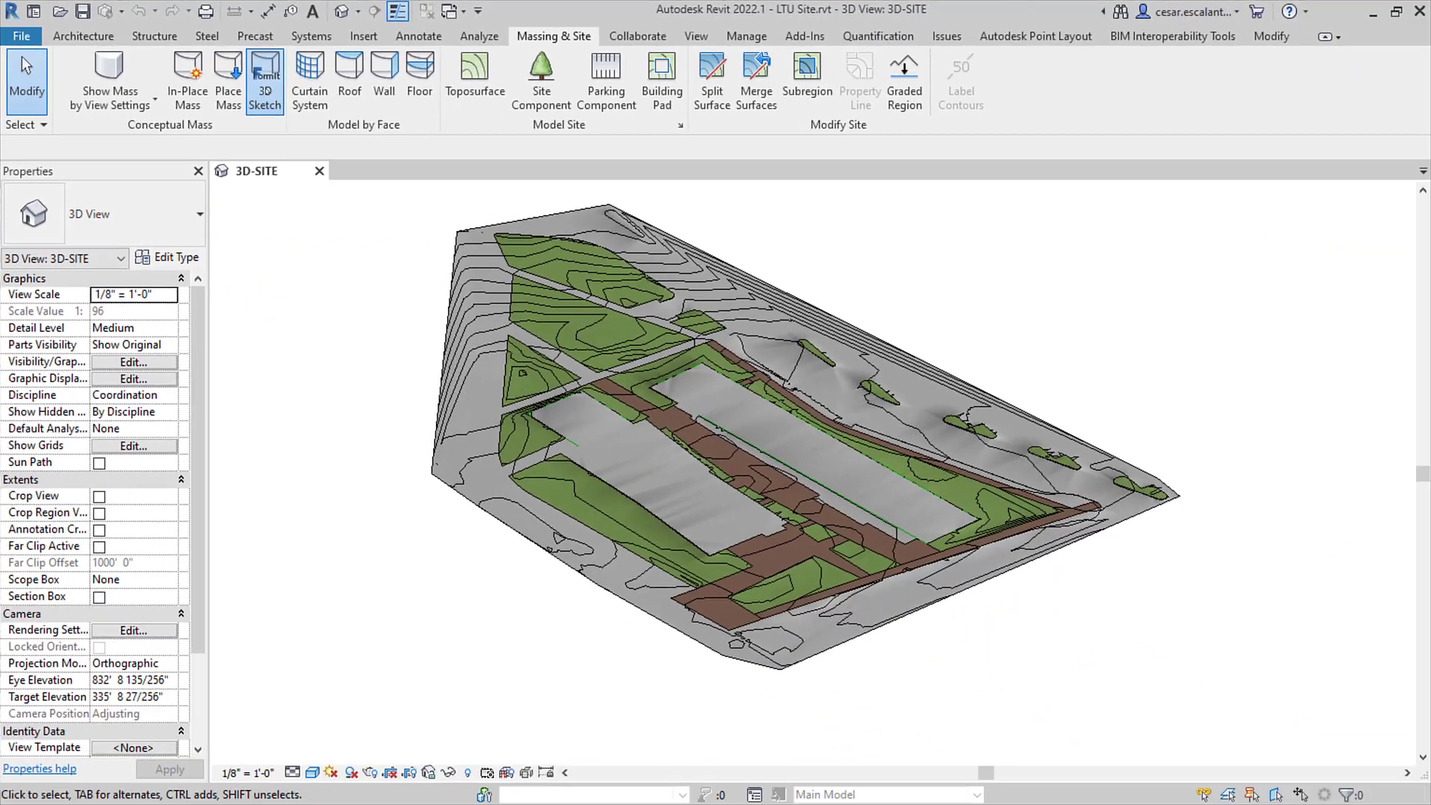
Launch FormIt with all visible Revit site objects via 3D Sketch.
click(264, 78)
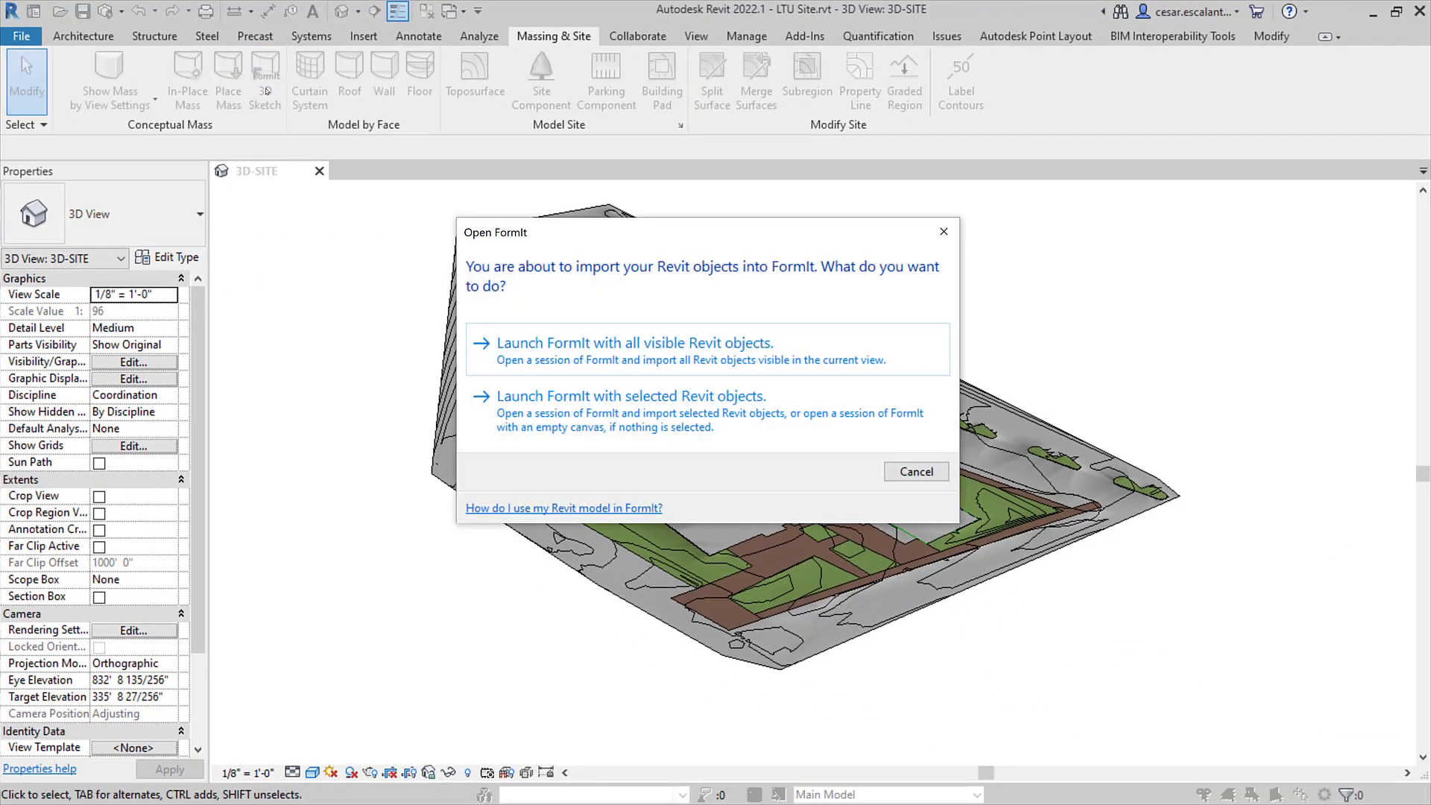
click(635, 342)
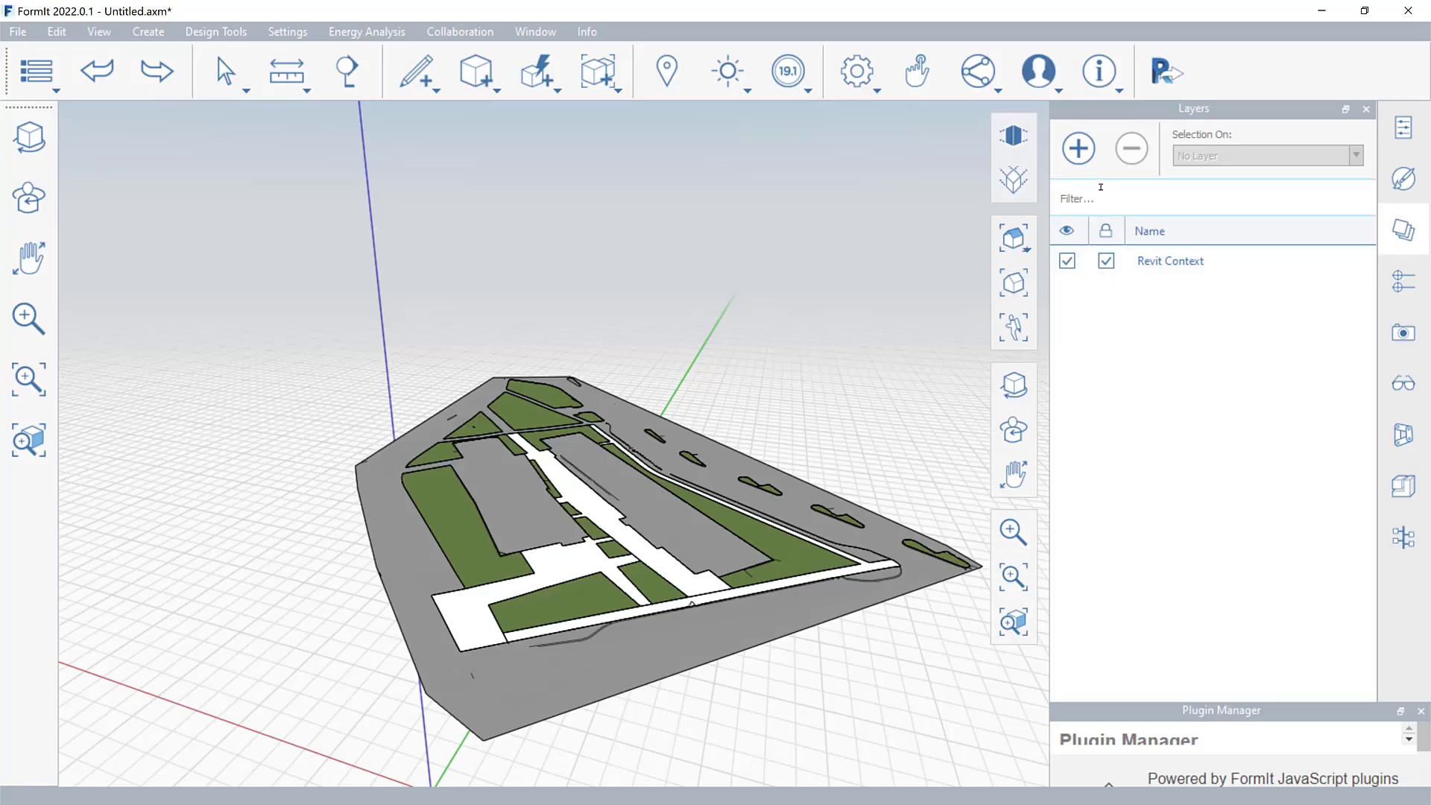
Send the two FormIt building masses back into the Revit project.
click(1077, 148)
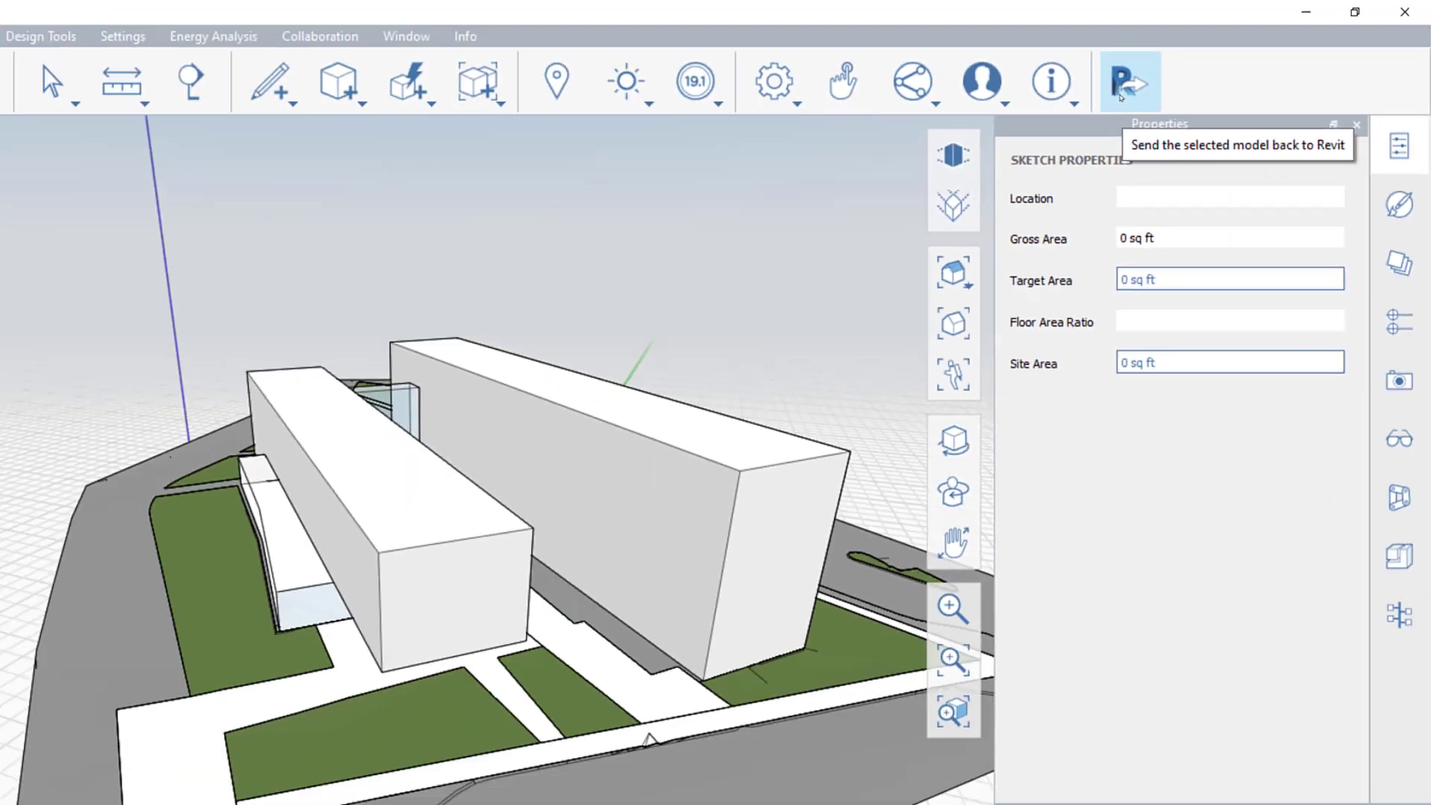
click(1129, 82)
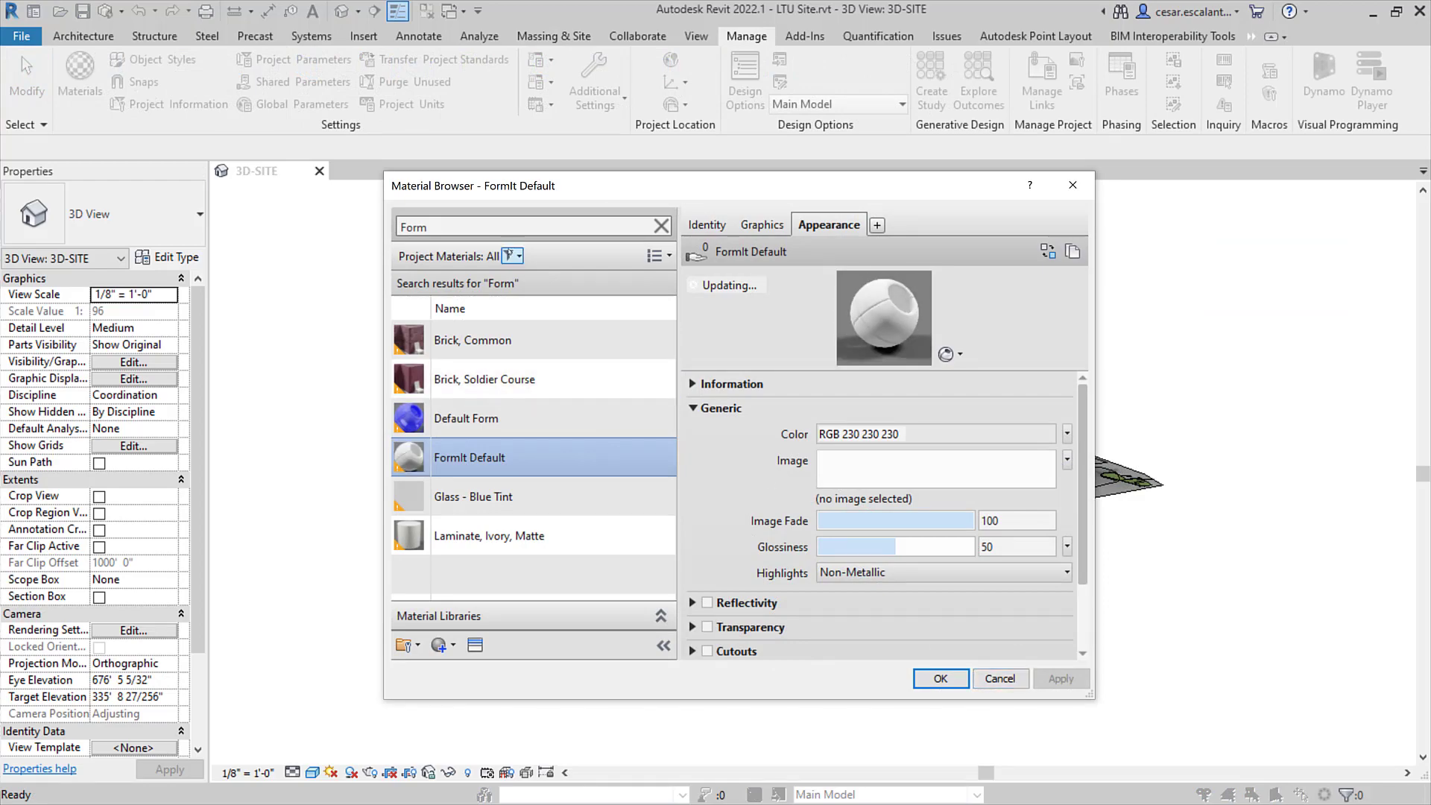
Filter the Material Browser by the FormIt category, then close it with OK.
click(513, 255)
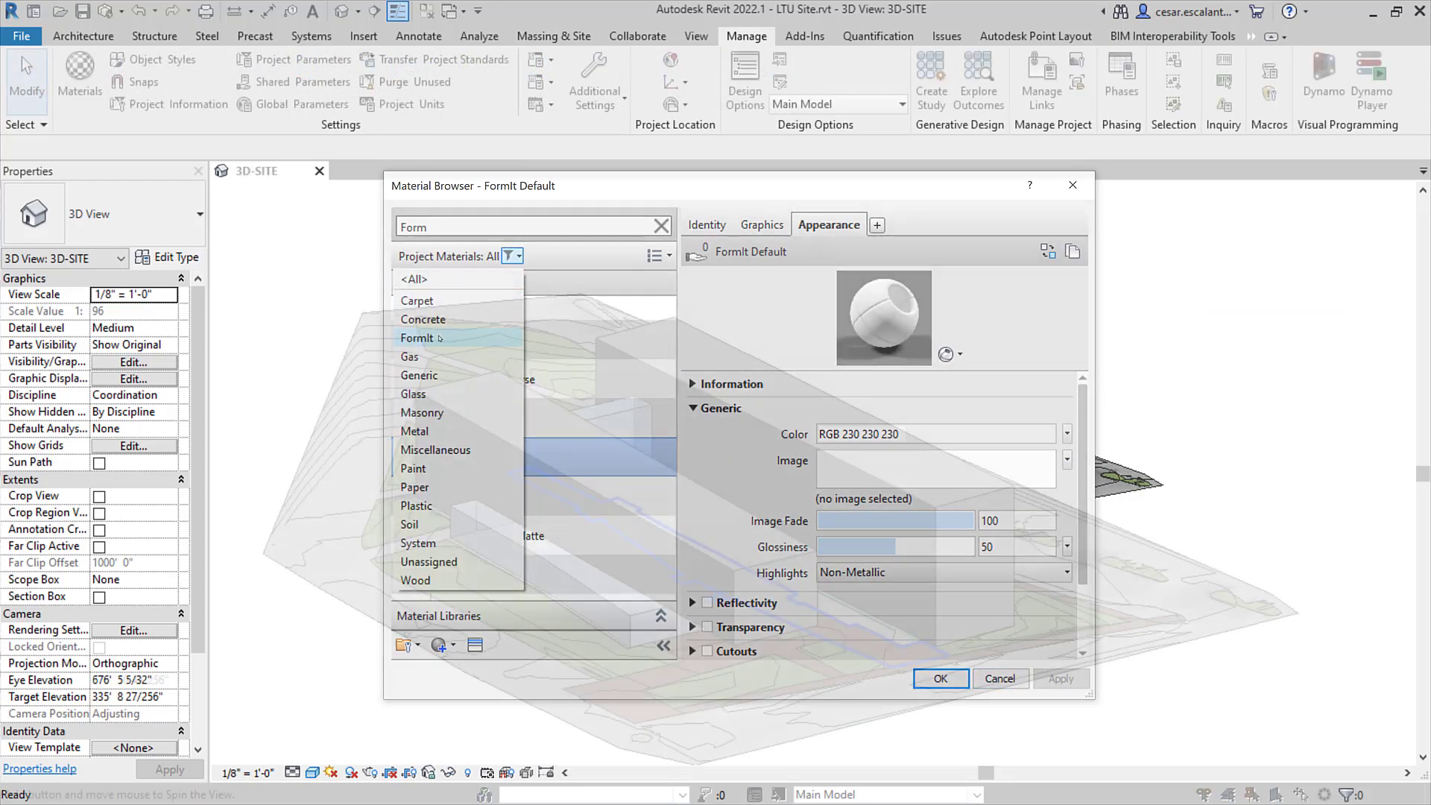
click(940, 679)
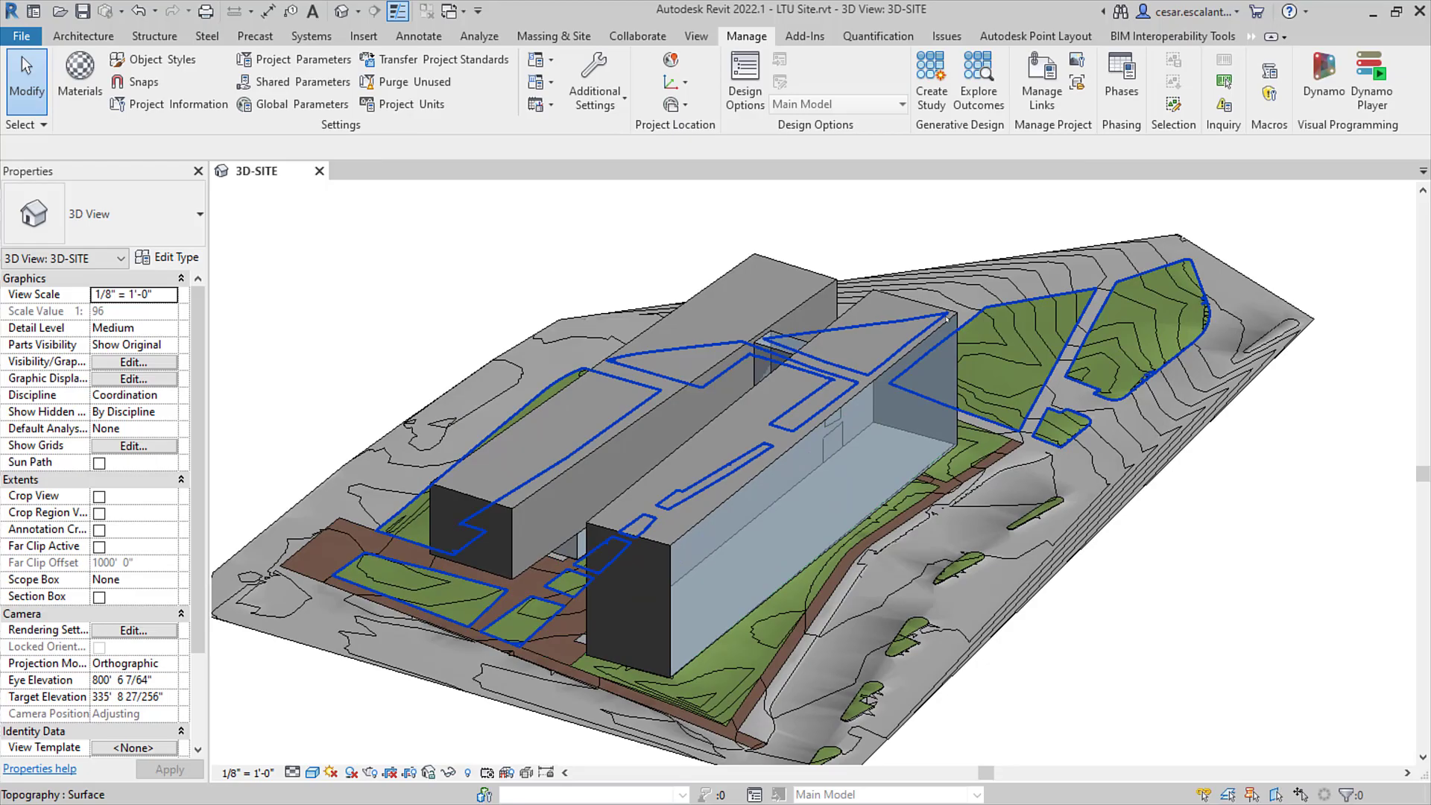